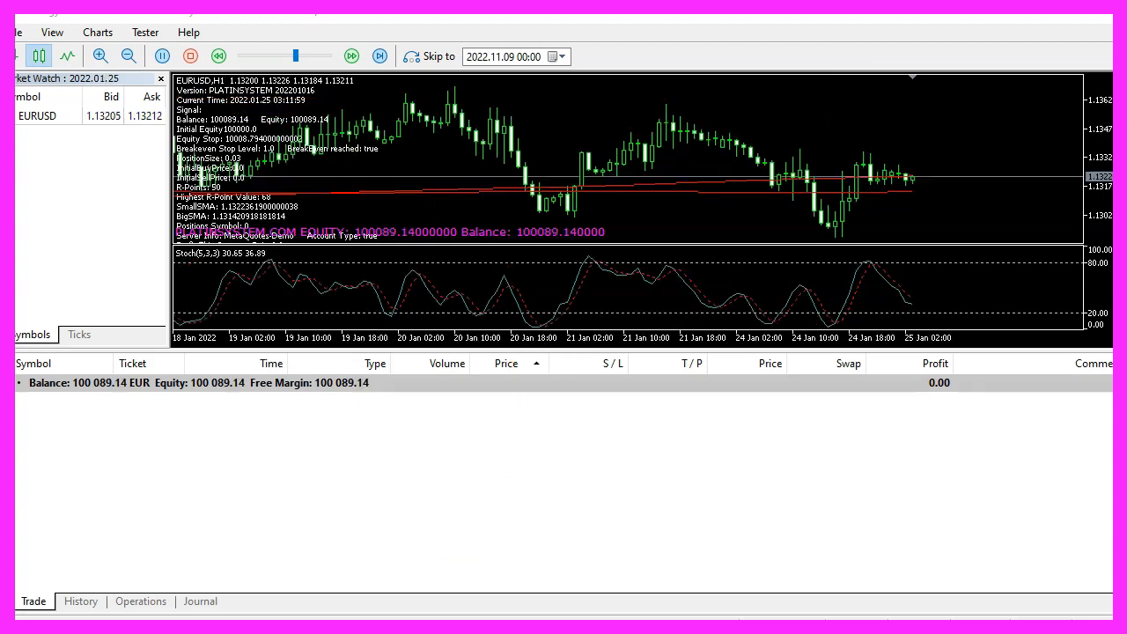
Switch from the Strategy Tester chart to MetaEditor's CheckEntry_Stochastic.mq5 tab.
{"action": "left_click", "coordinate": [352, 55]}
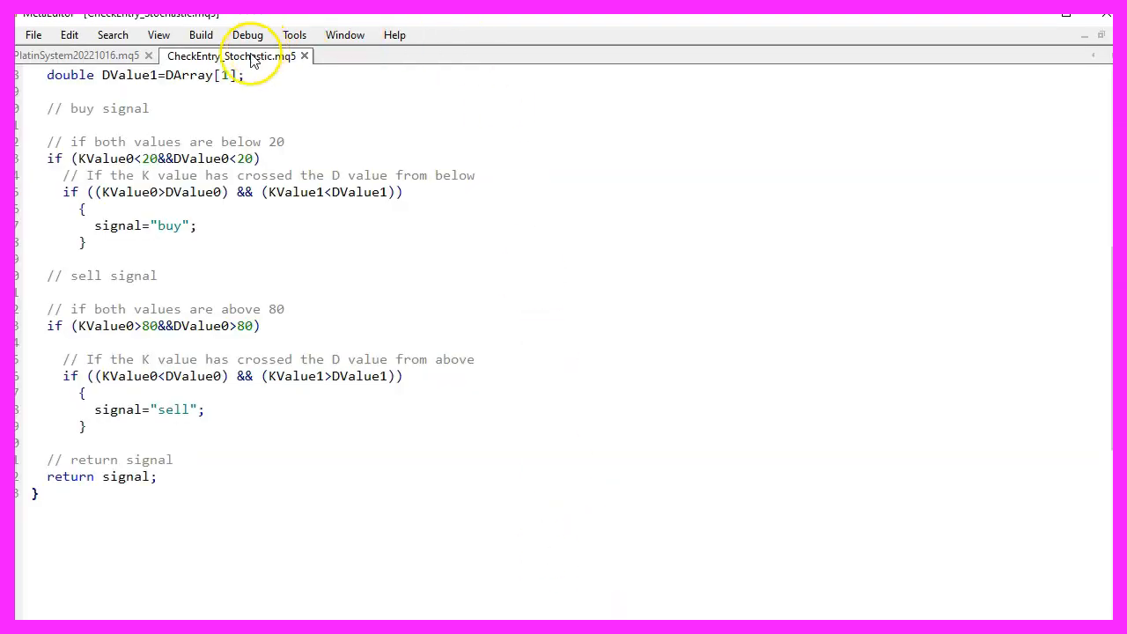
Review CheckEntry, the signal variable and KArray, then place the caret in 'arral'.
{"action": "scroll", "scroll_direction": "up", "scroll_amount": 3}
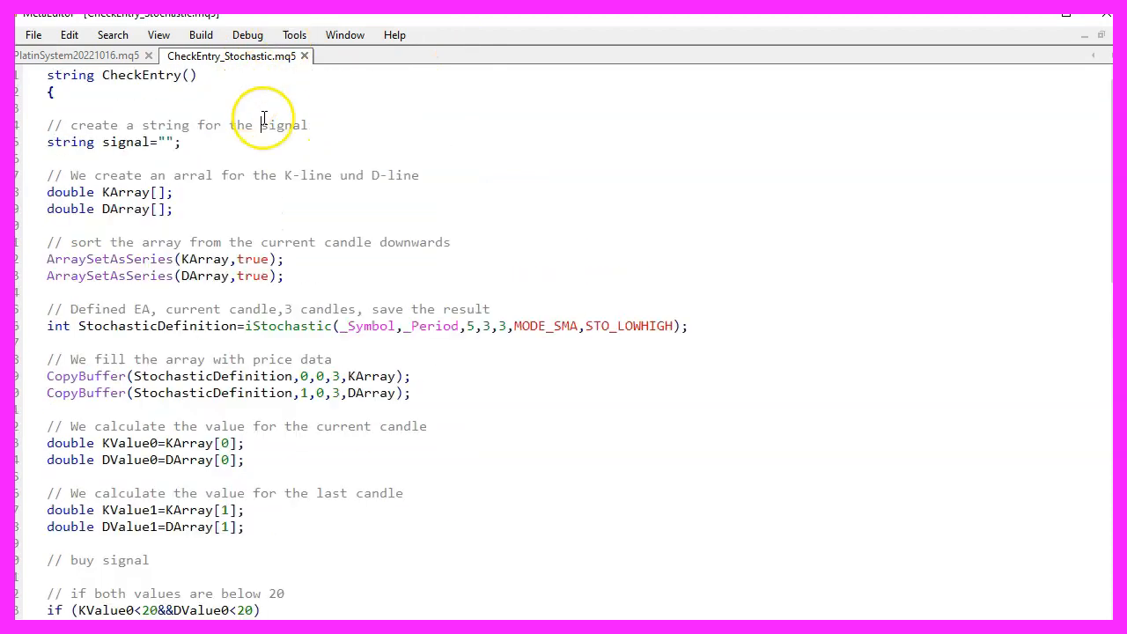
{"action": "mouse_move", "coordinate": [232, 56]}
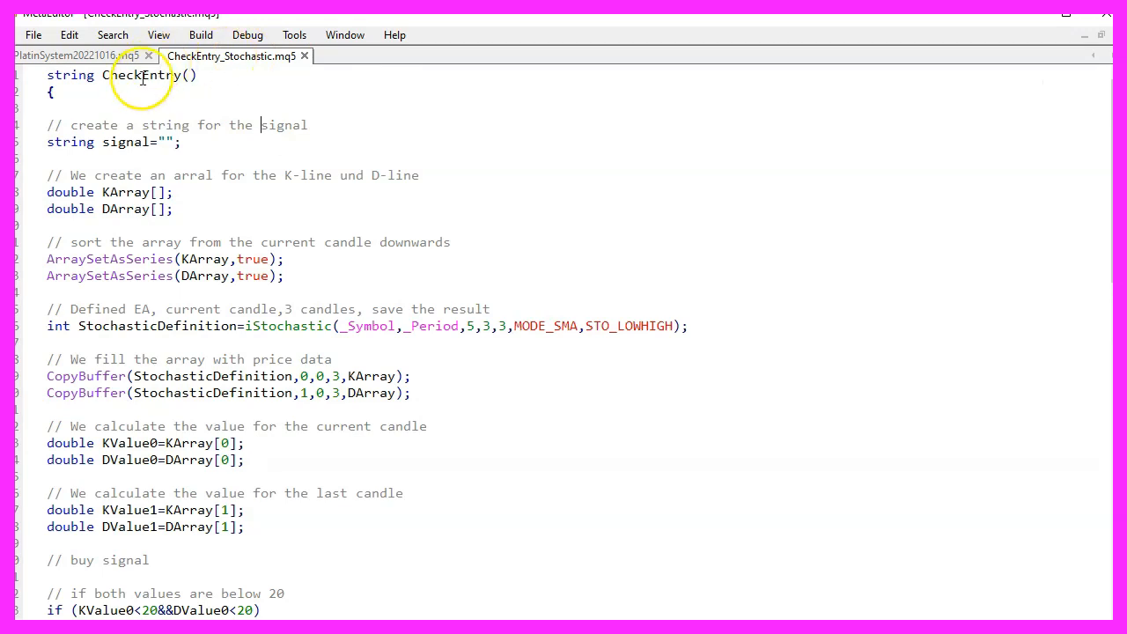
{"action": "double_click", "coordinate": [141, 74]}
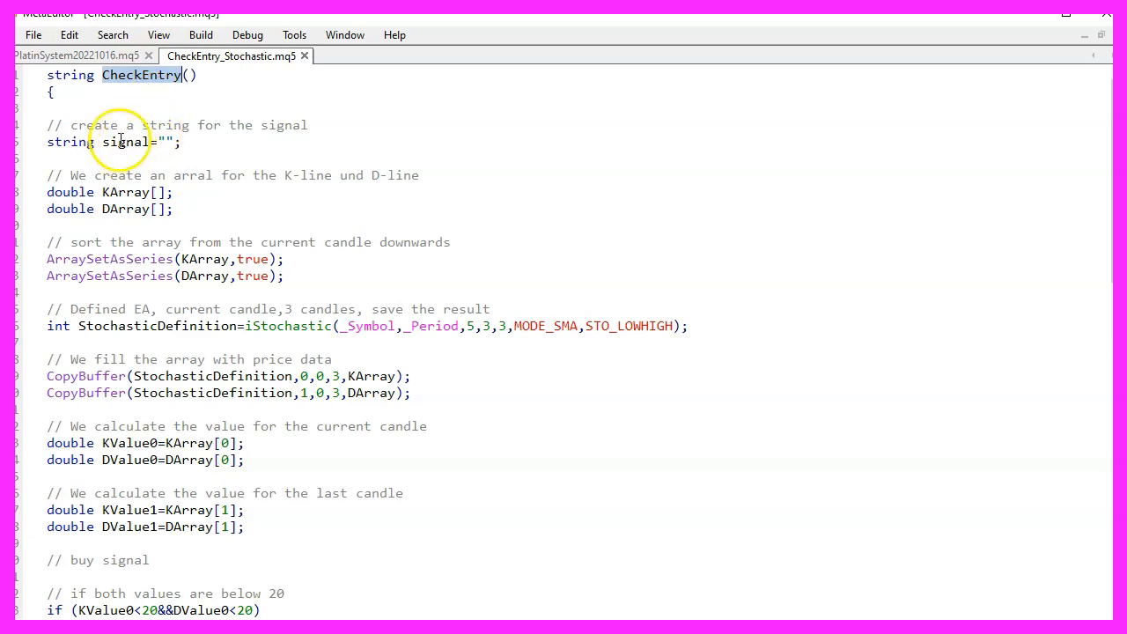
{"action": "double_click", "coordinate": [126, 142]}
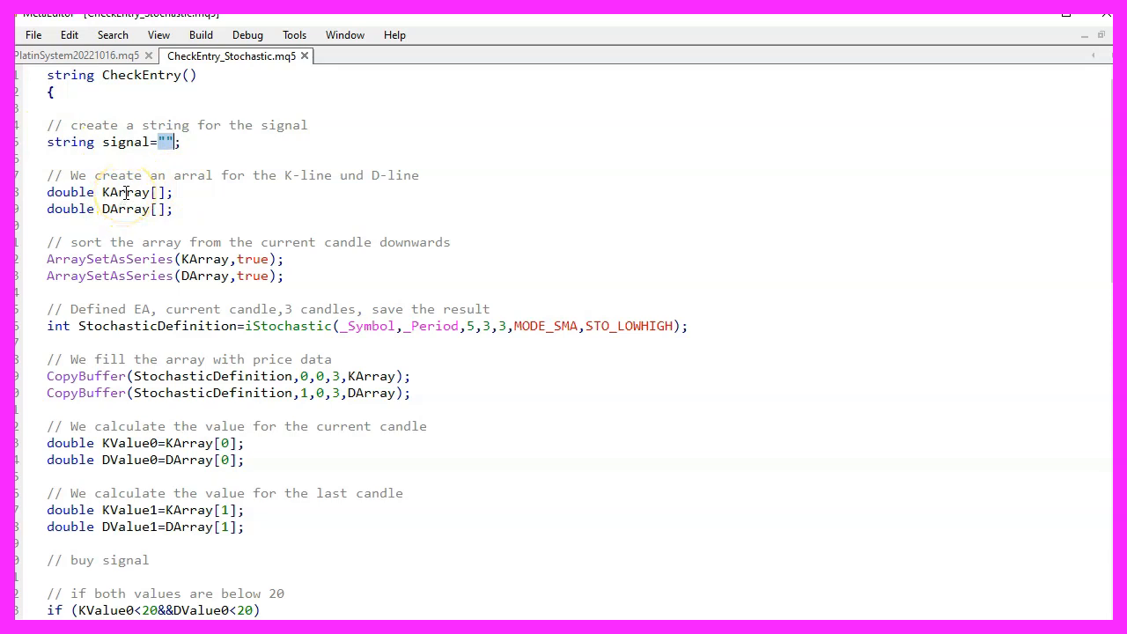
{"action": "double_click", "coordinate": [126, 192]}
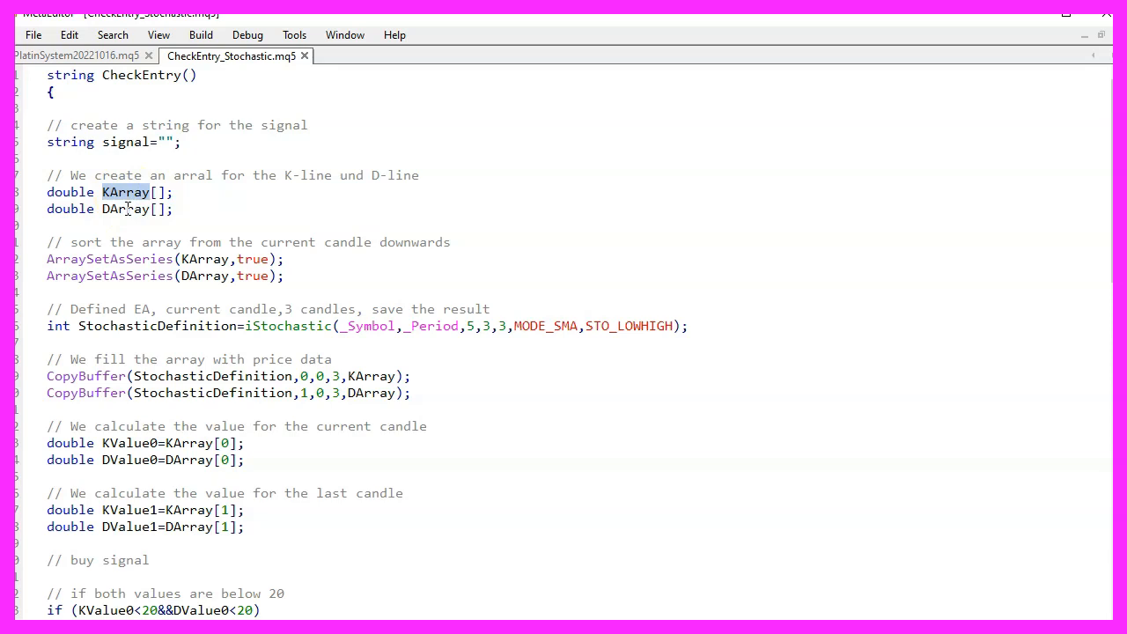
{"action": "left_click", "coordinate": [126, 209]}
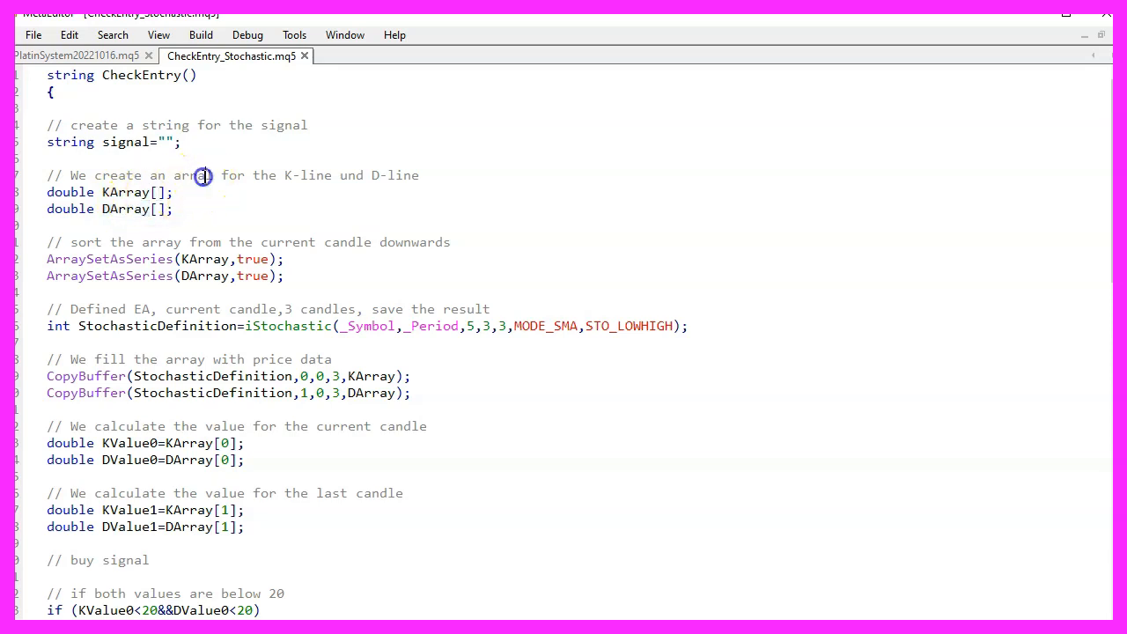
{"action": "left_click", "coordinate": [214, 174]}
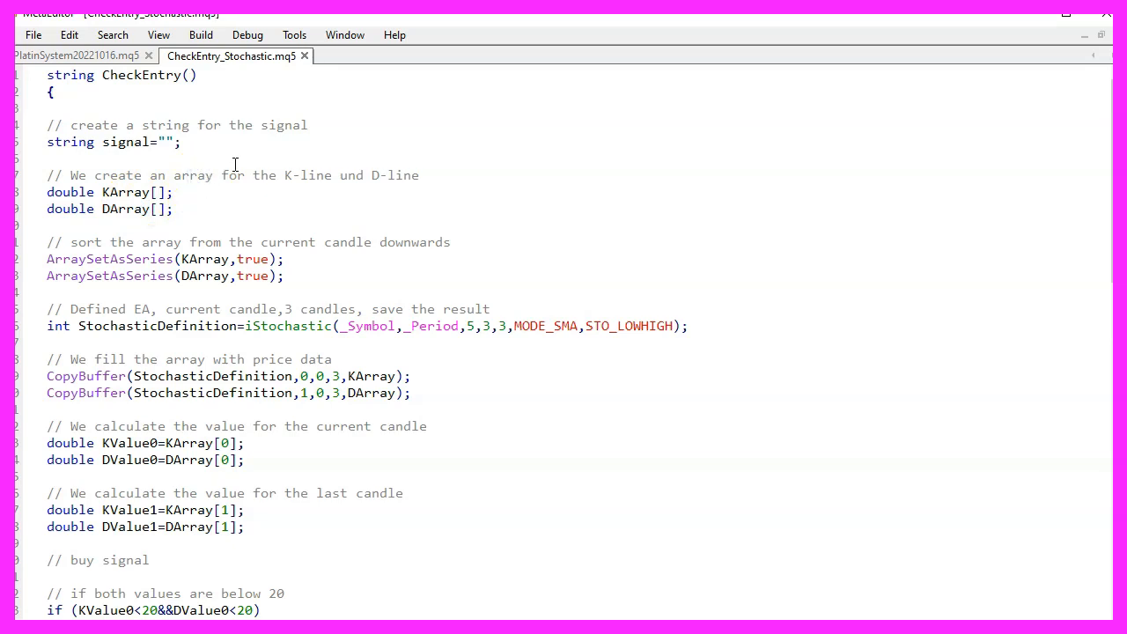
Highlight ArraySetAsSeries and the _Period argument of iStochastic.
{"action": "double_click", "coordinate": [109, 276]}
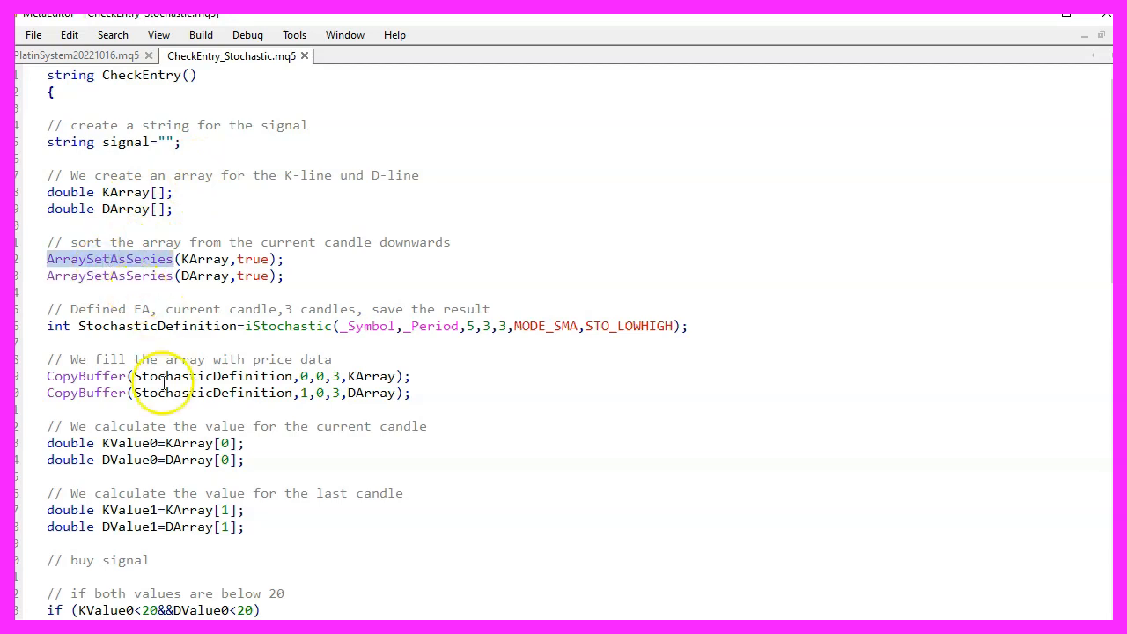
{"action": "mouse_move", "coordinate": [313, 348]}
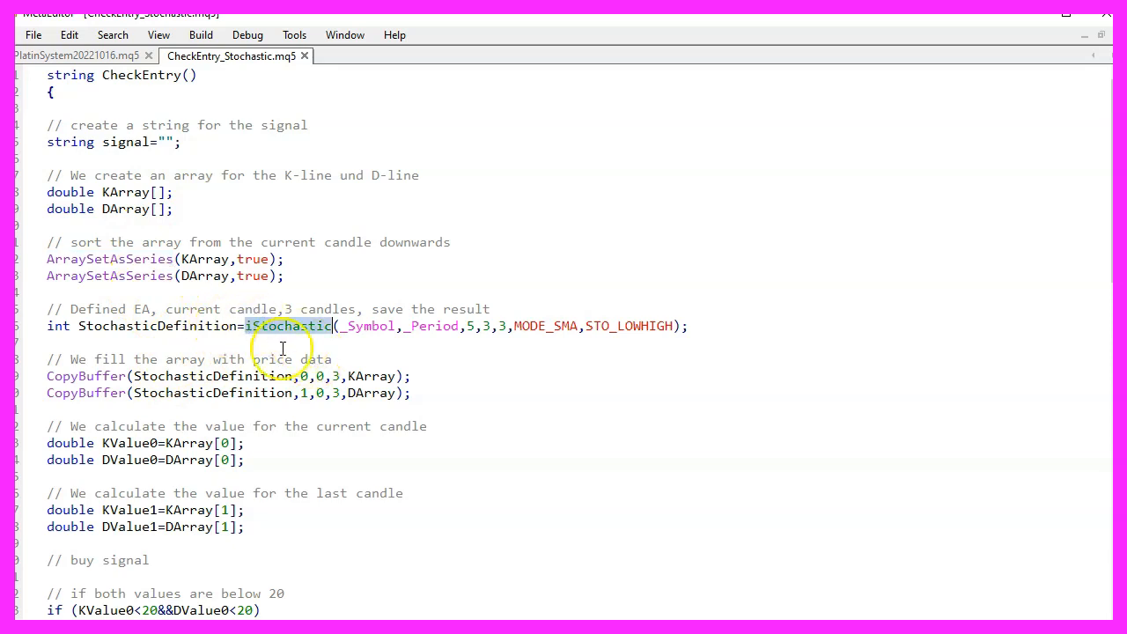
{"action": "mouse_move", "coordinate": [361, 328]}
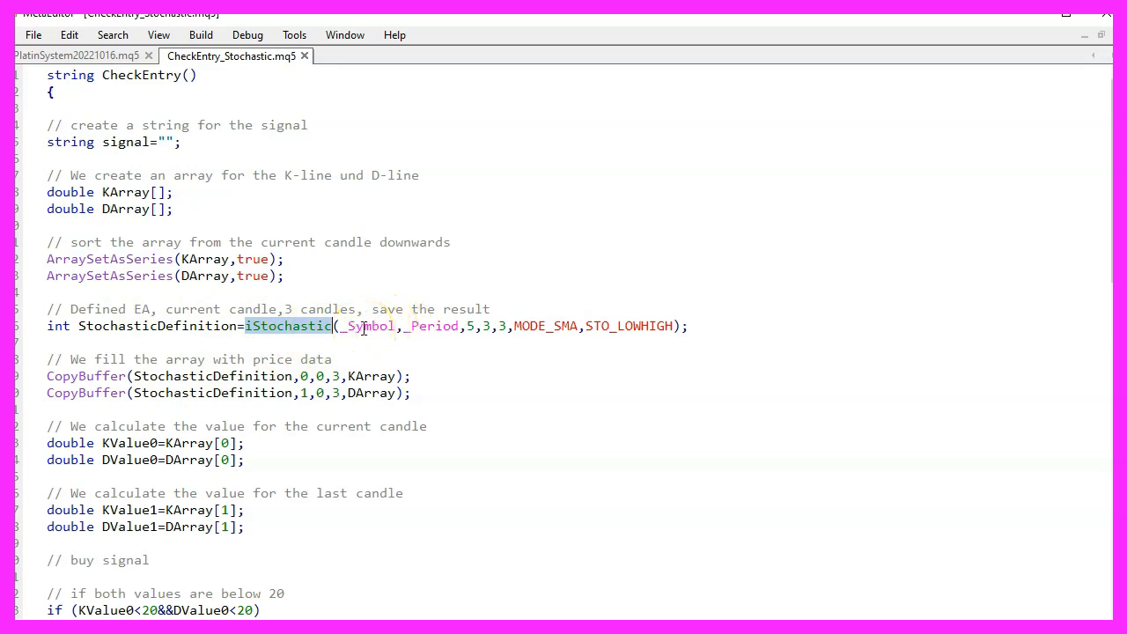
{"action": "double_click", "coordinate": [368, 326]}
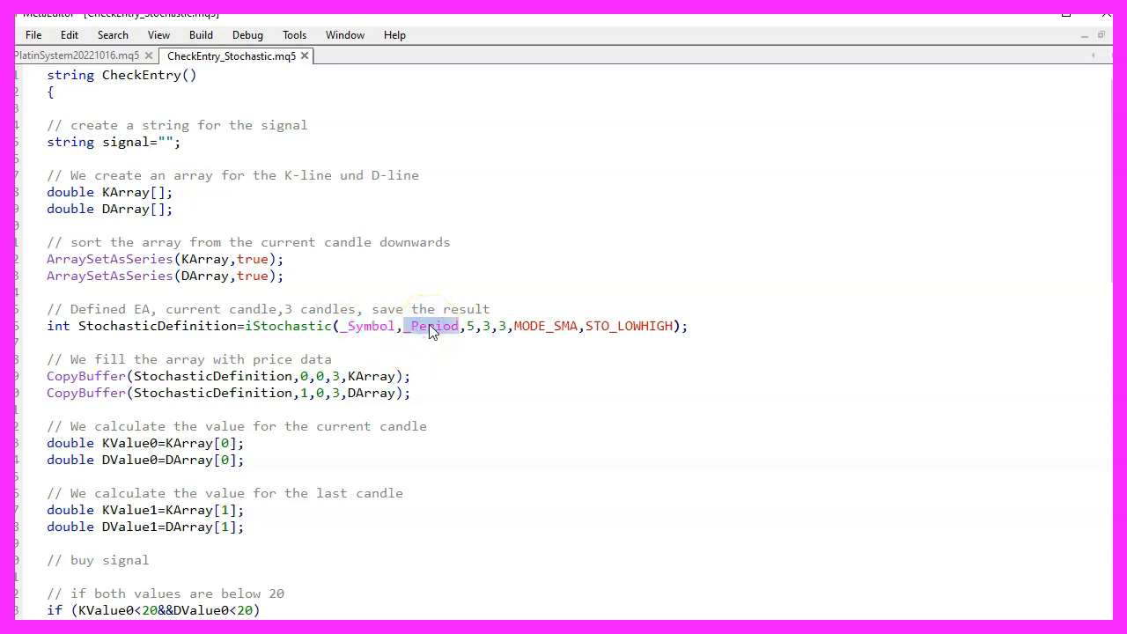
{"action": "mouse_move", "coordinate": [478, 567]}
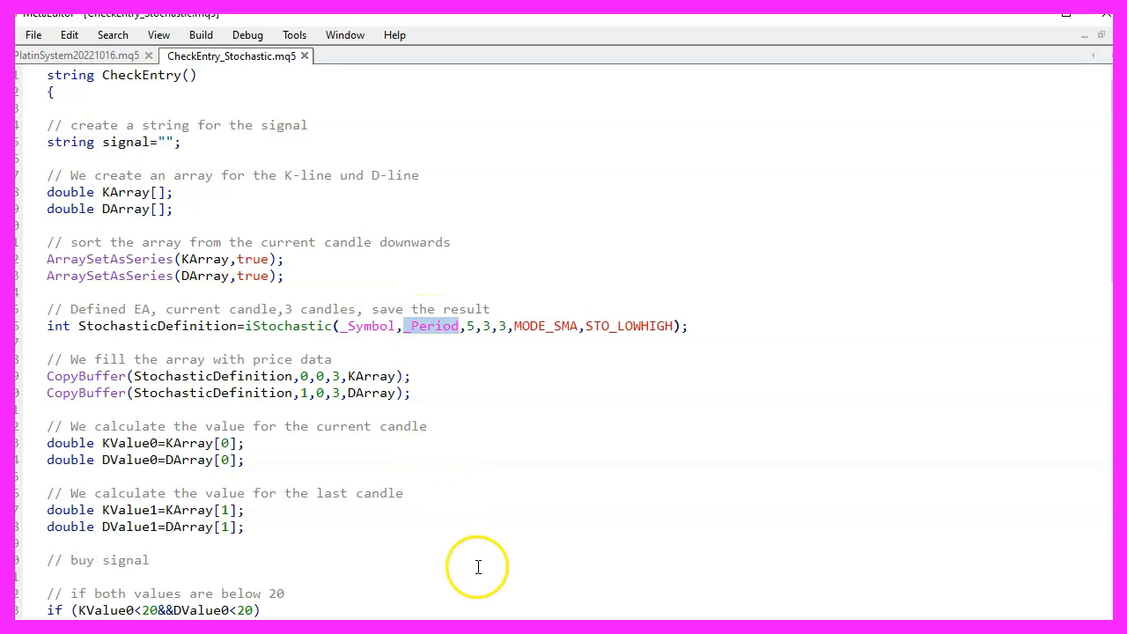
{"action": "mouse_move", "coordinate": [590, 602]}
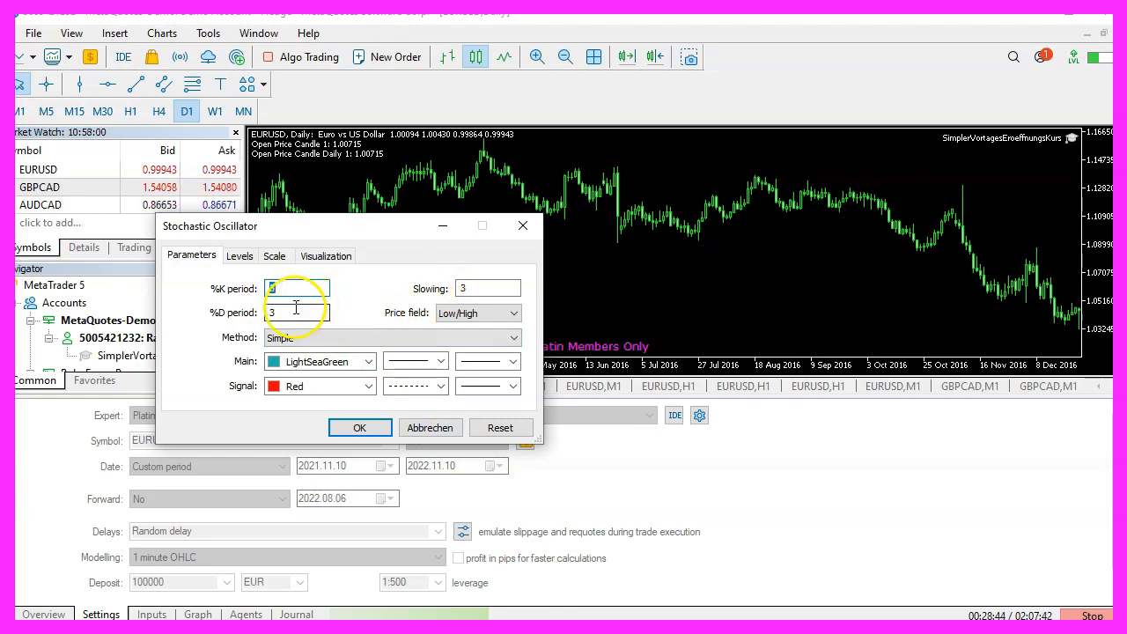
{"action": "left_click", "coordinate": [484, 288]}
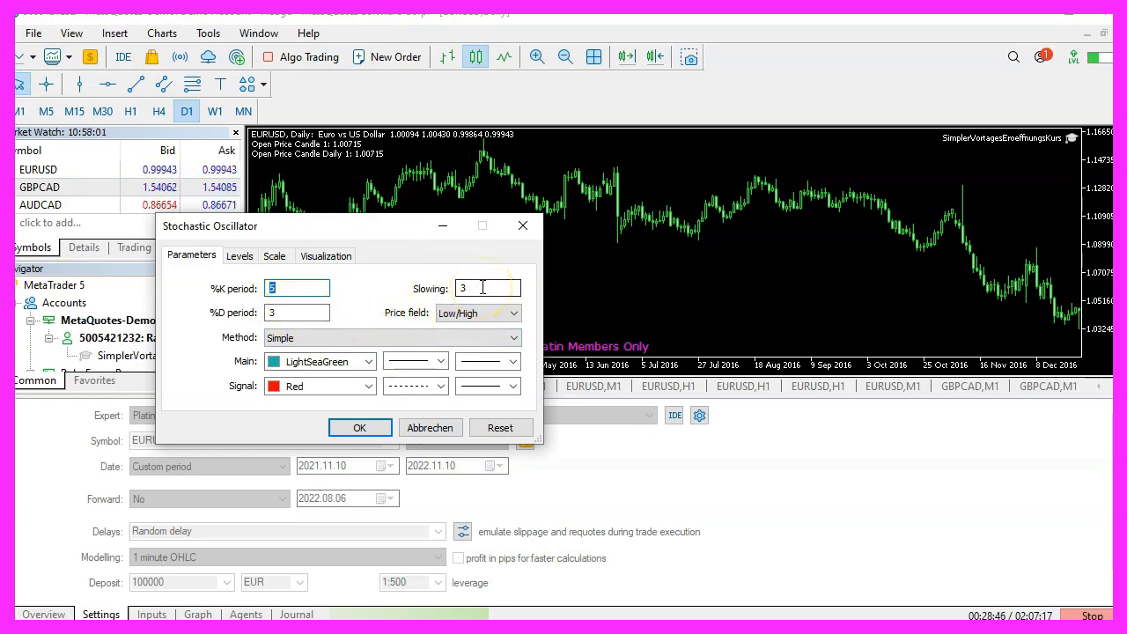
{"action": "left_click", "coordinate": [297, 312]}
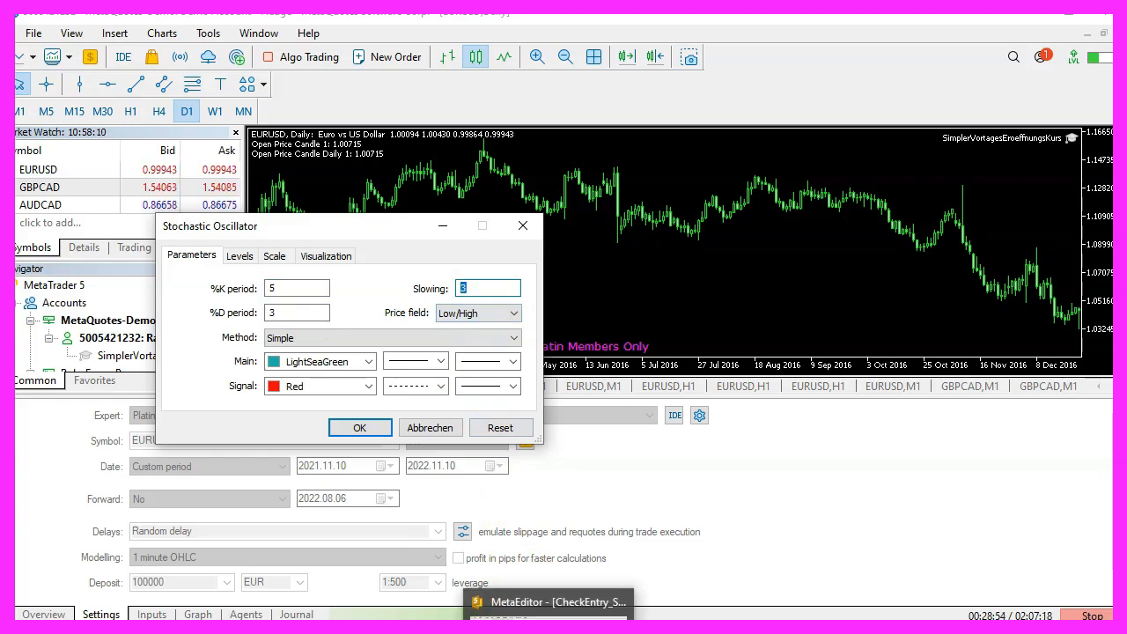
{"action": "left_click", "coordinate": [546, 601]}
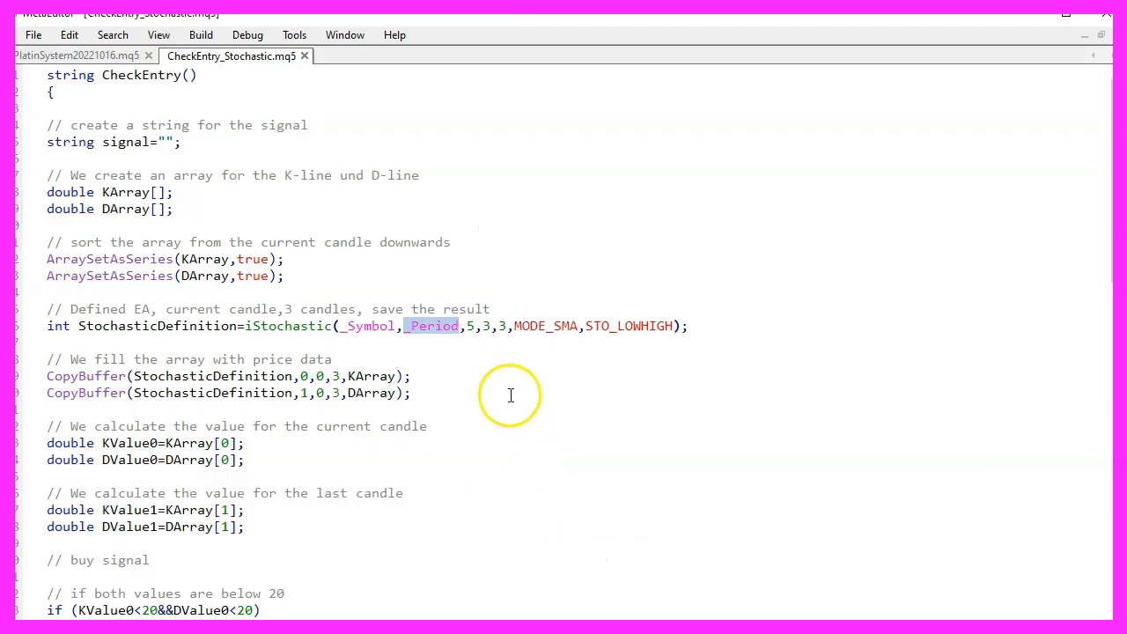
{"action": "double_click", "coordinate": [545, 326]}
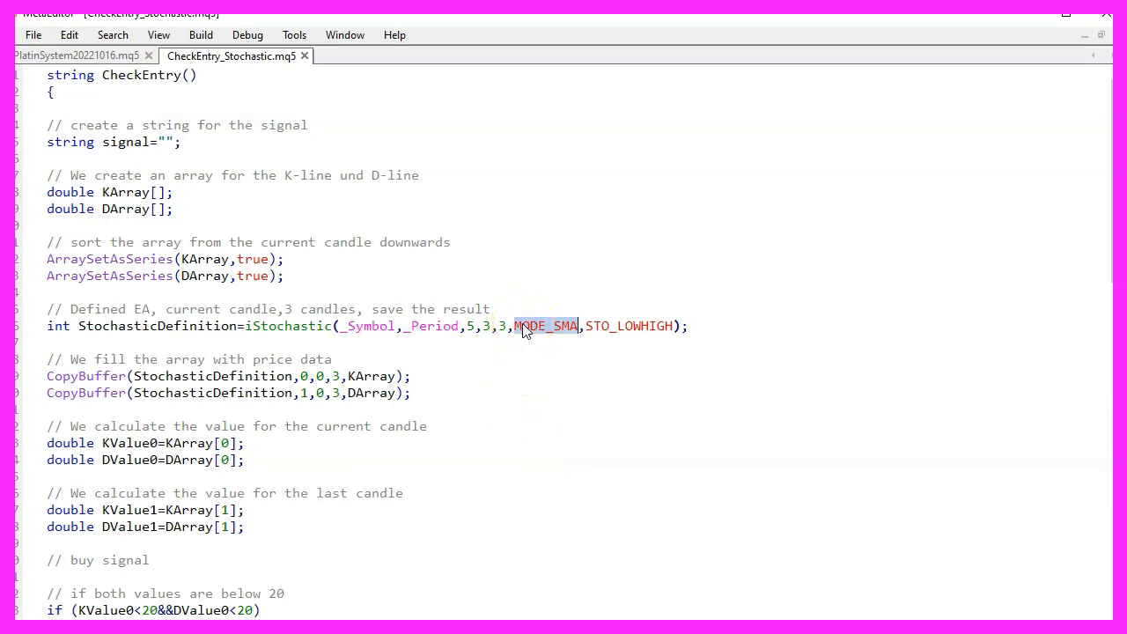
{"action": "double_click", "coordinate": [628, 326]}
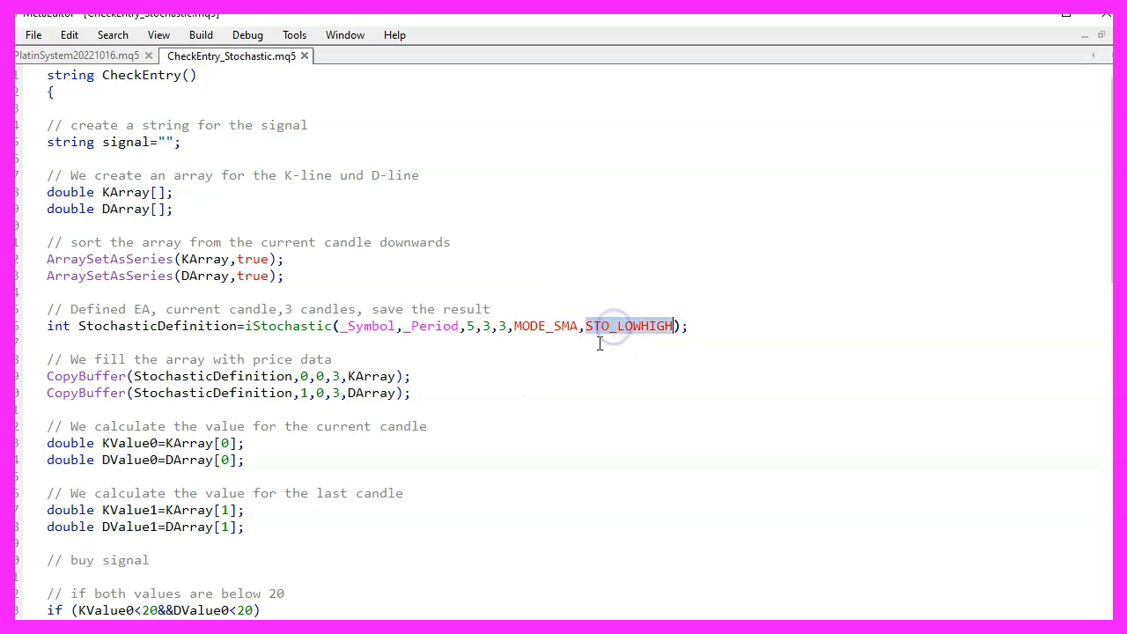
{"action": "mouse_move", "coordinate": [586, 407]}
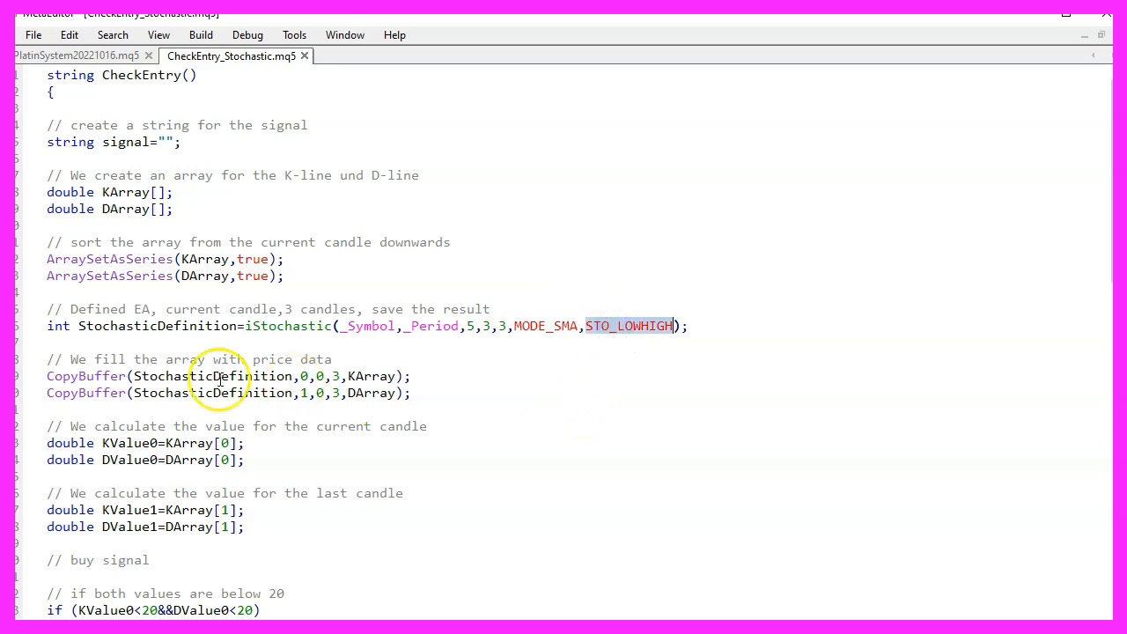
{"action": "left_click", "coordinate": [103, 376]}
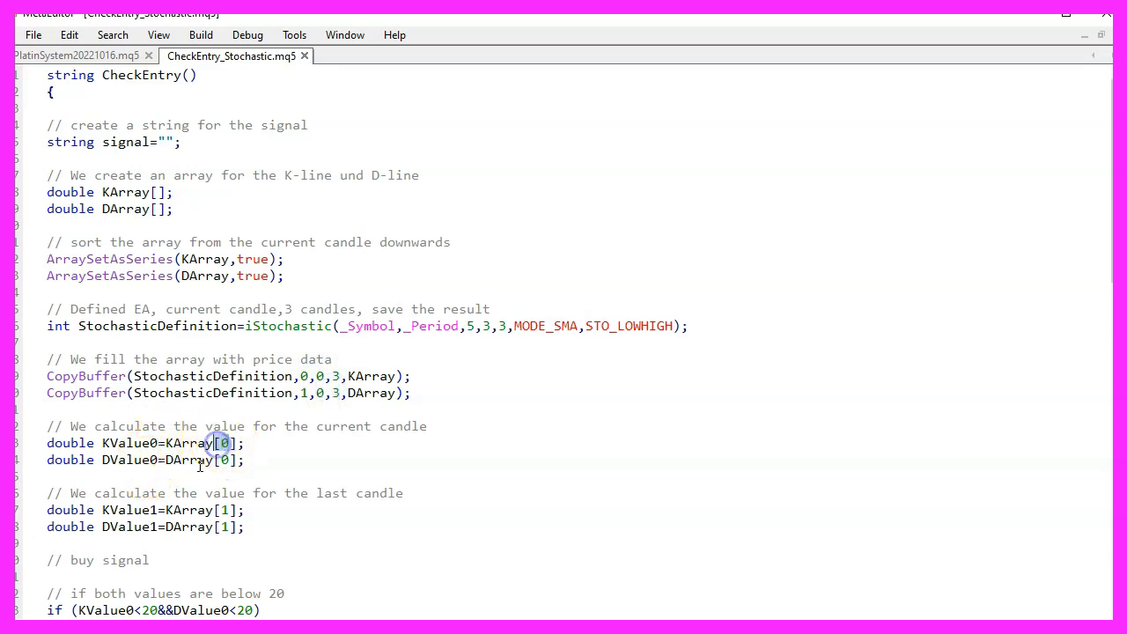
{"action": "double_click", "coordinate": [189, 443]}
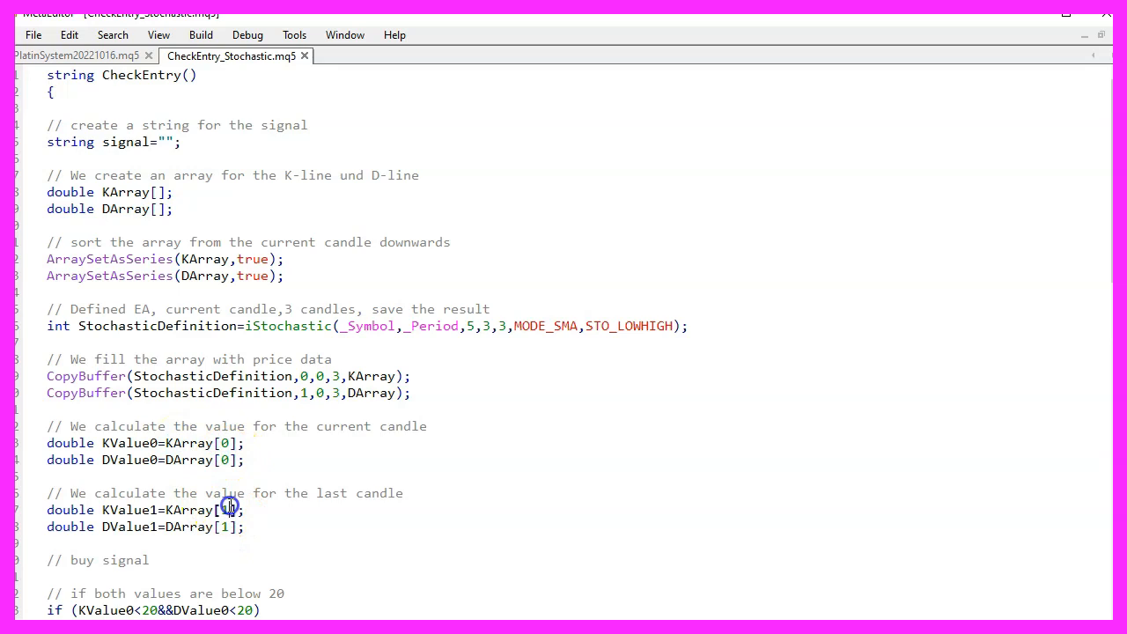
{"action": "double_click", "coordinate": [189, 510]}
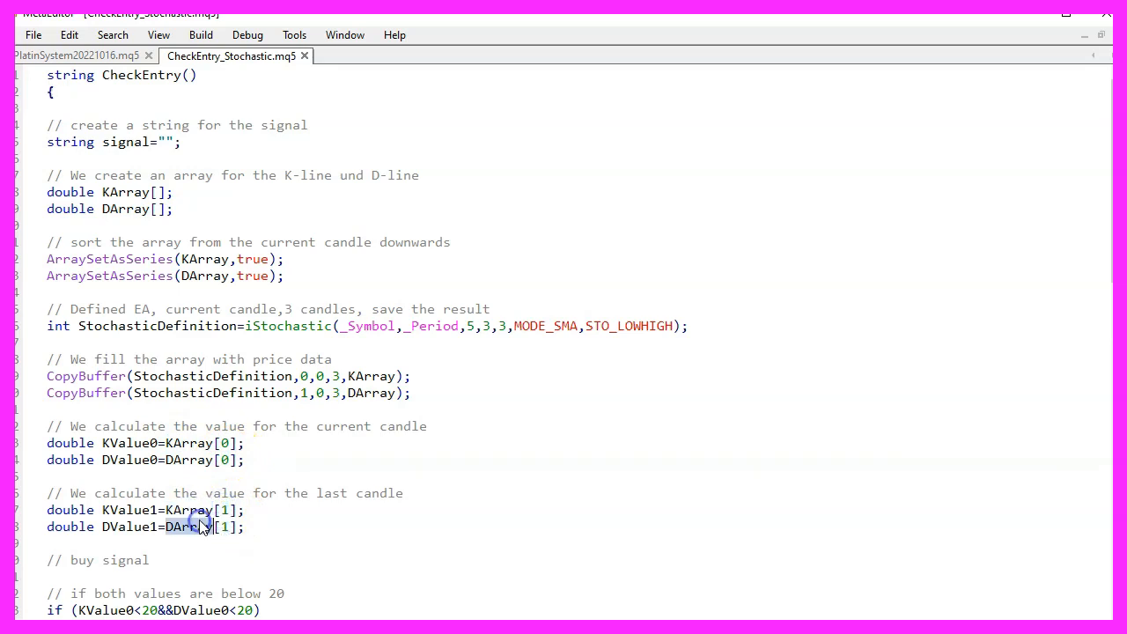
{"action": "scroll", "scroll_direction": "down", "scroll_amount": 3}
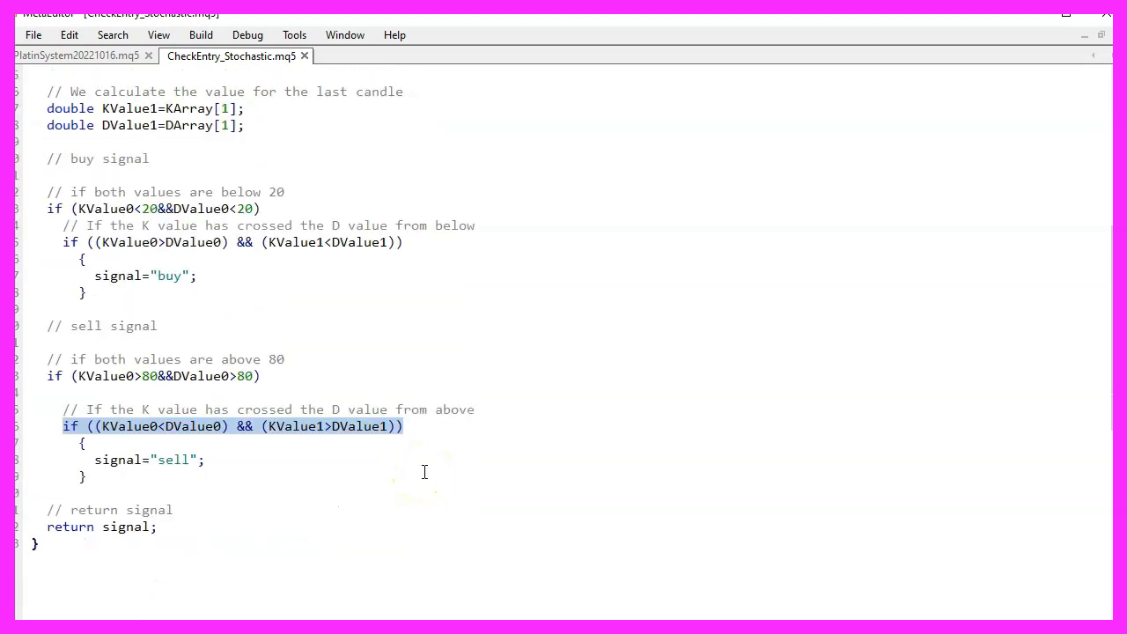
{"action": "left_click", "coordinate": [179, 459]}
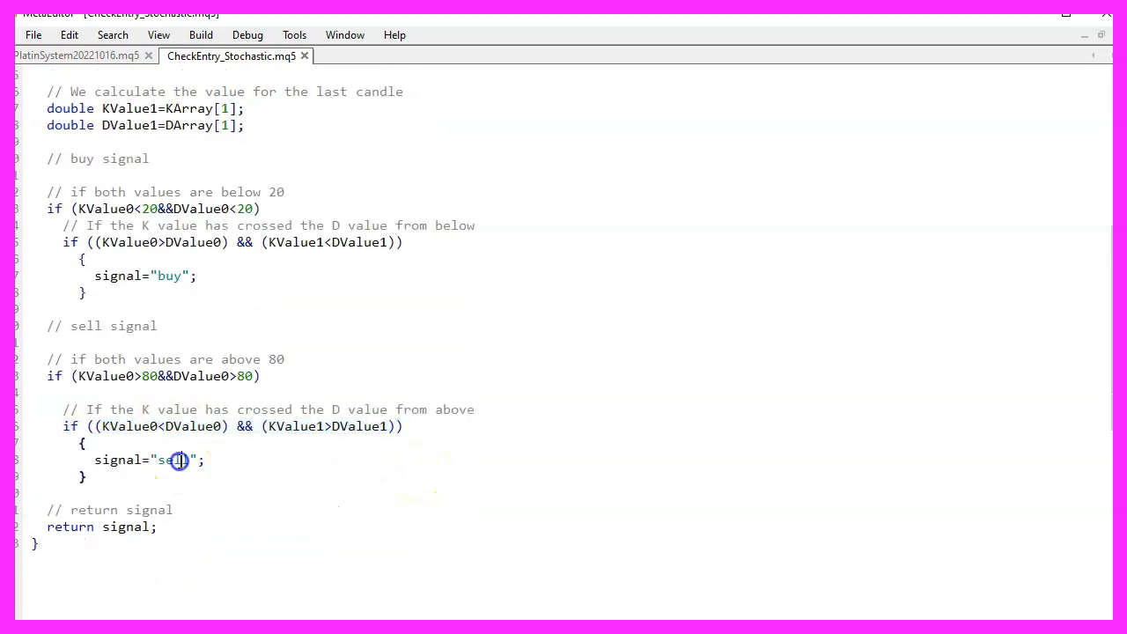
{"action": "double_click", "coordinate": [172, 460]}
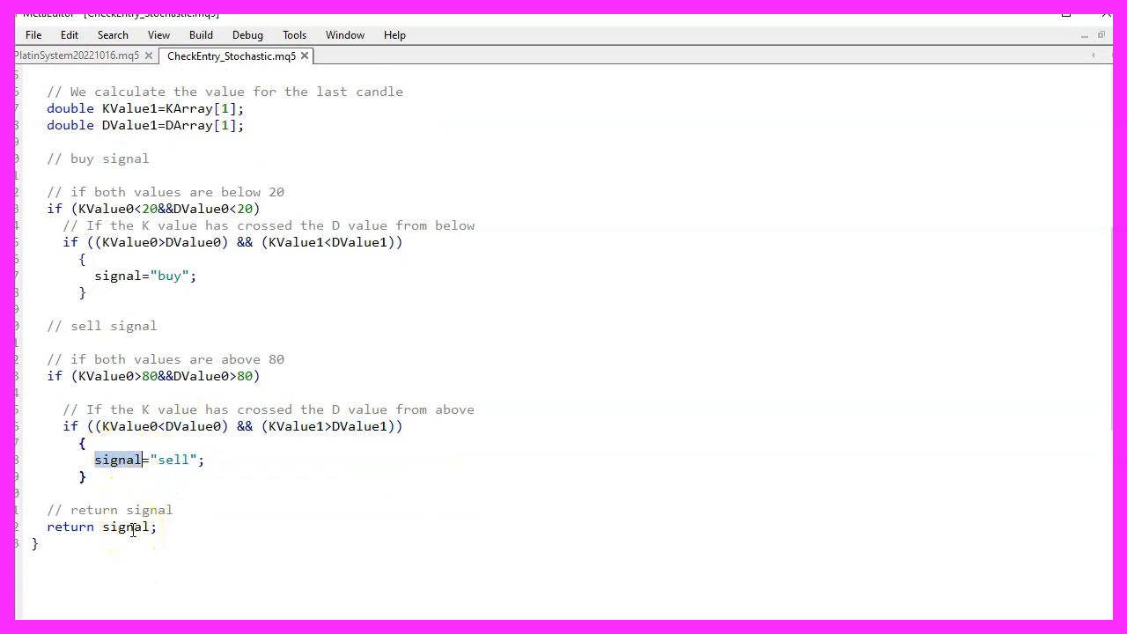
{"action": "double_click", "coordinate": [70, 527]}
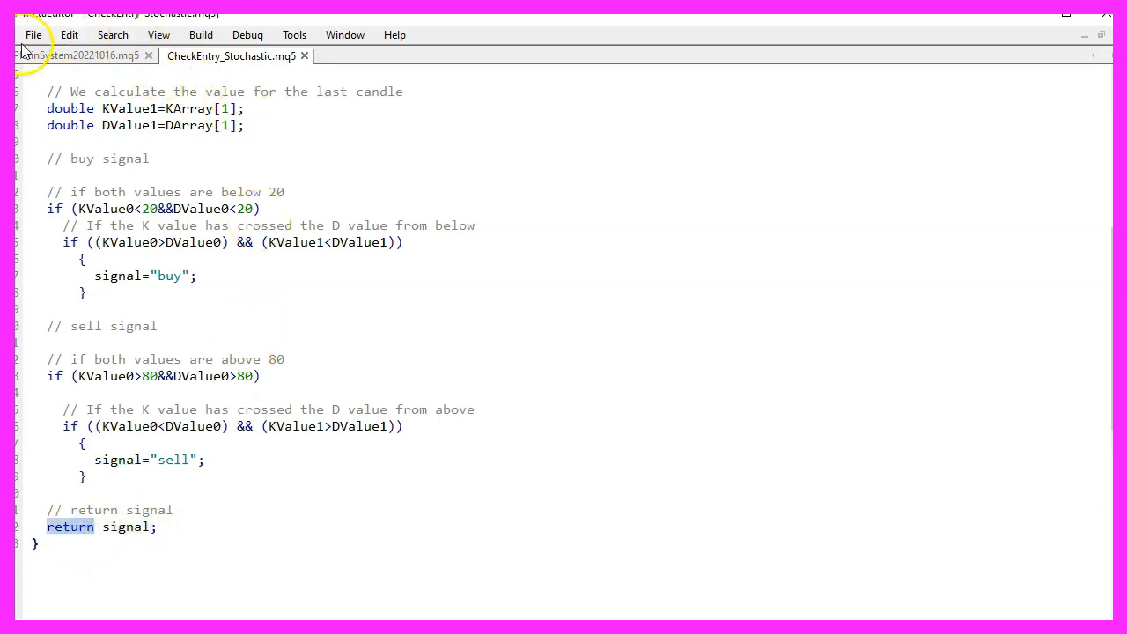
{"action": "left_click", "coordinate": [33, 34]}
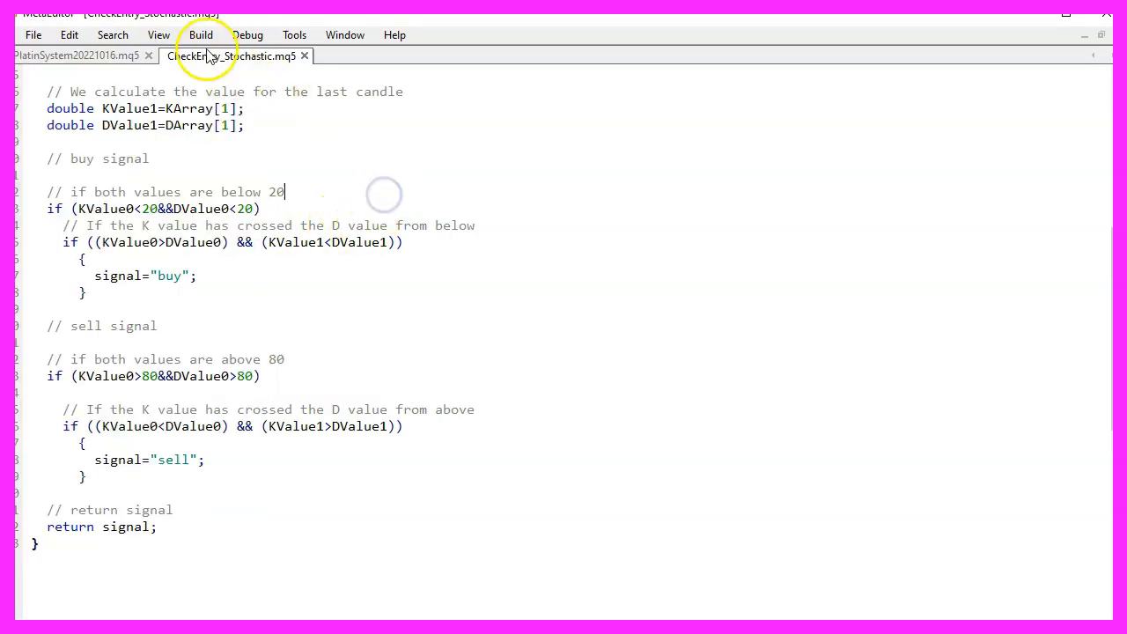
{"action": "left_click", "coordinate": [158, 34]}
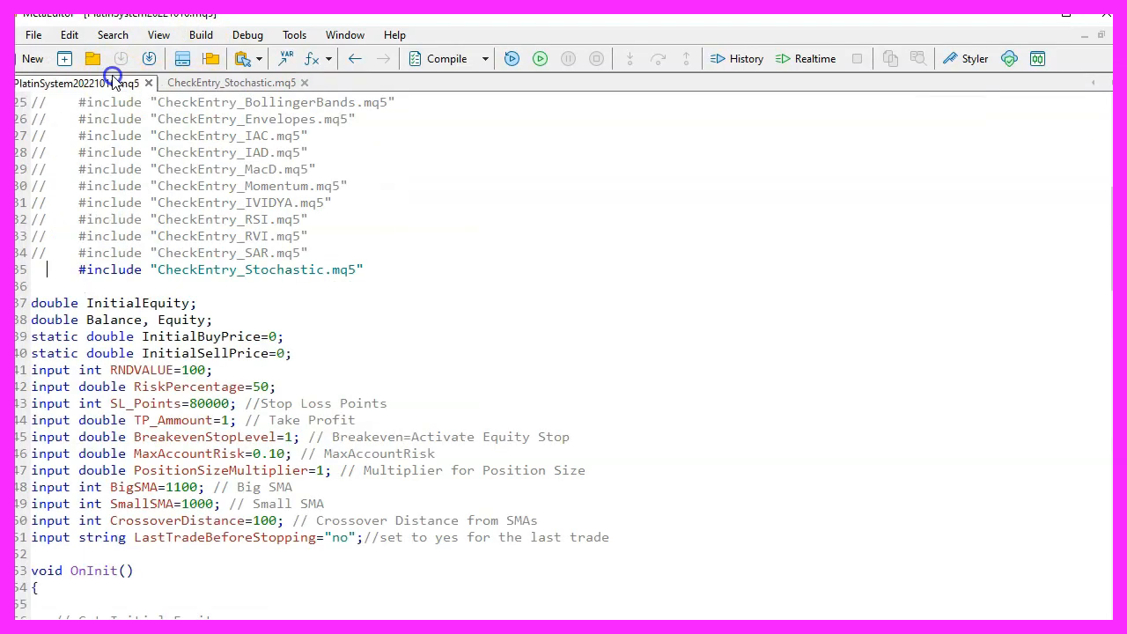
Compile PlatinSystem20221016.mq5 with the Stochastic include: 0 errors, 3 warnings.
{"action": "scroll", "scroll_direction": "up", "scroll_amount": 3}
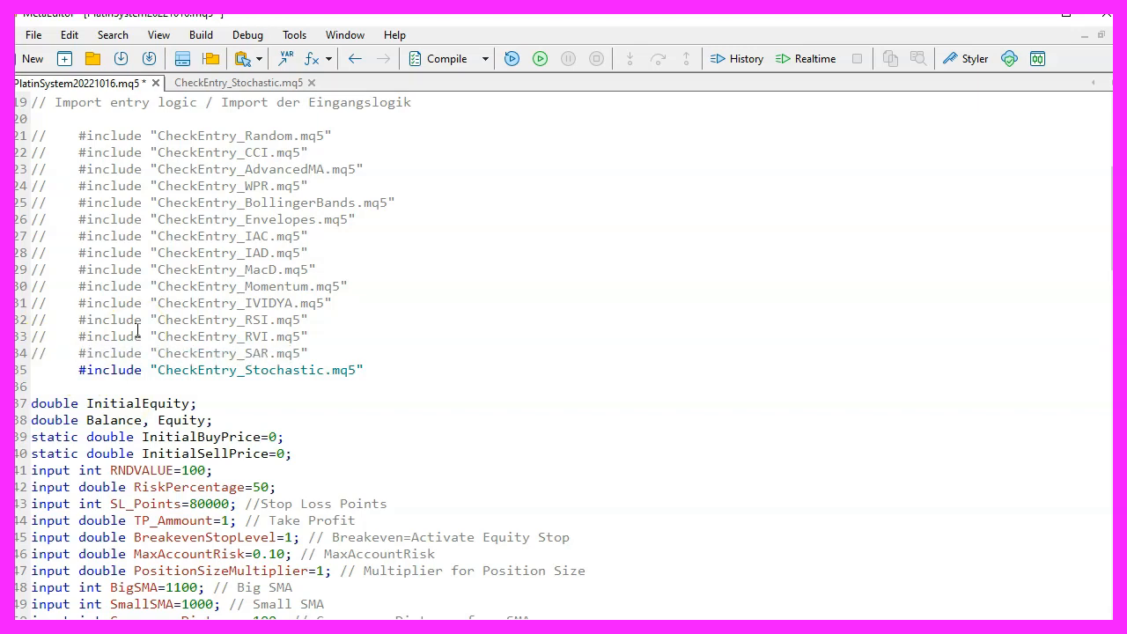
{"action": "mouse_move", "coordinate": [444, 59]}
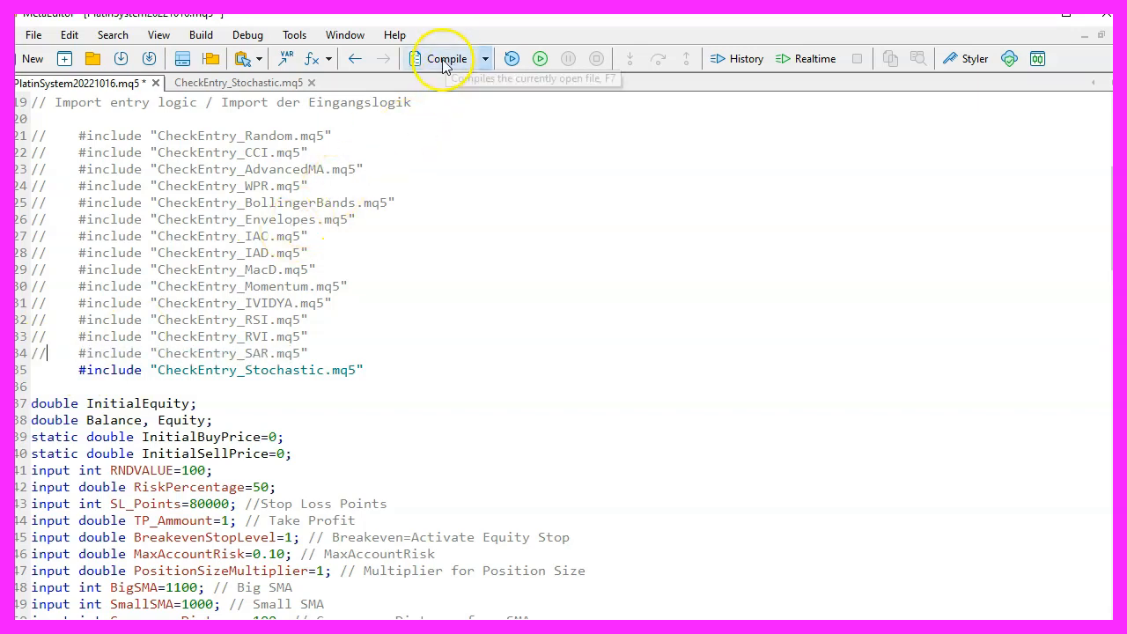
{"action": "left_click", "coordinate": [445, 58]}
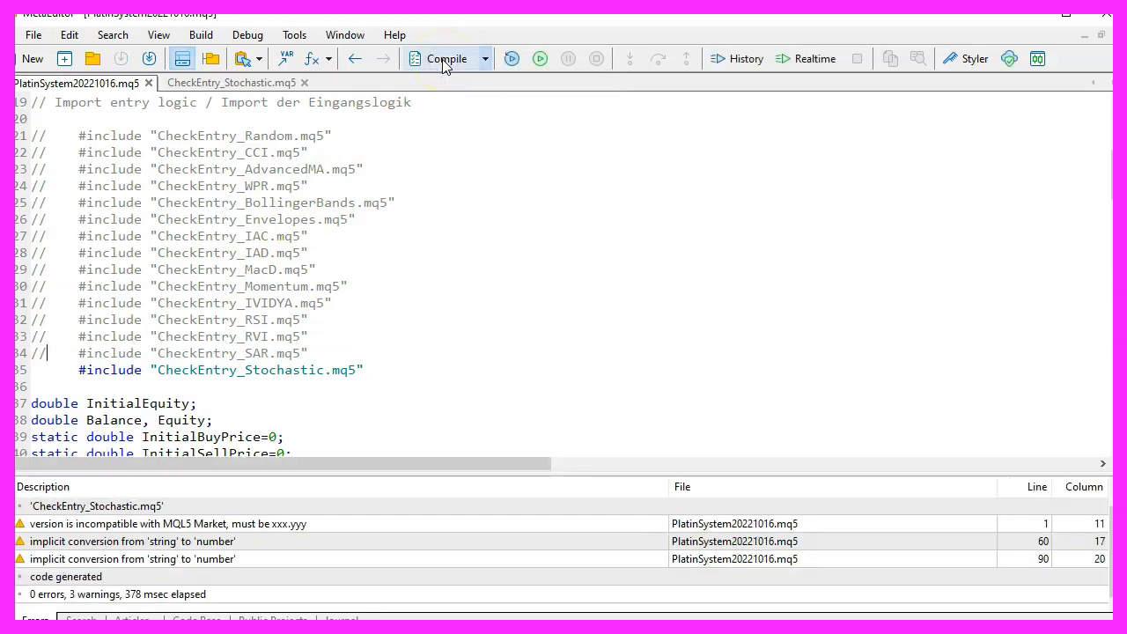
{"action": "mouse_move", "coordinate": [446, 59]}
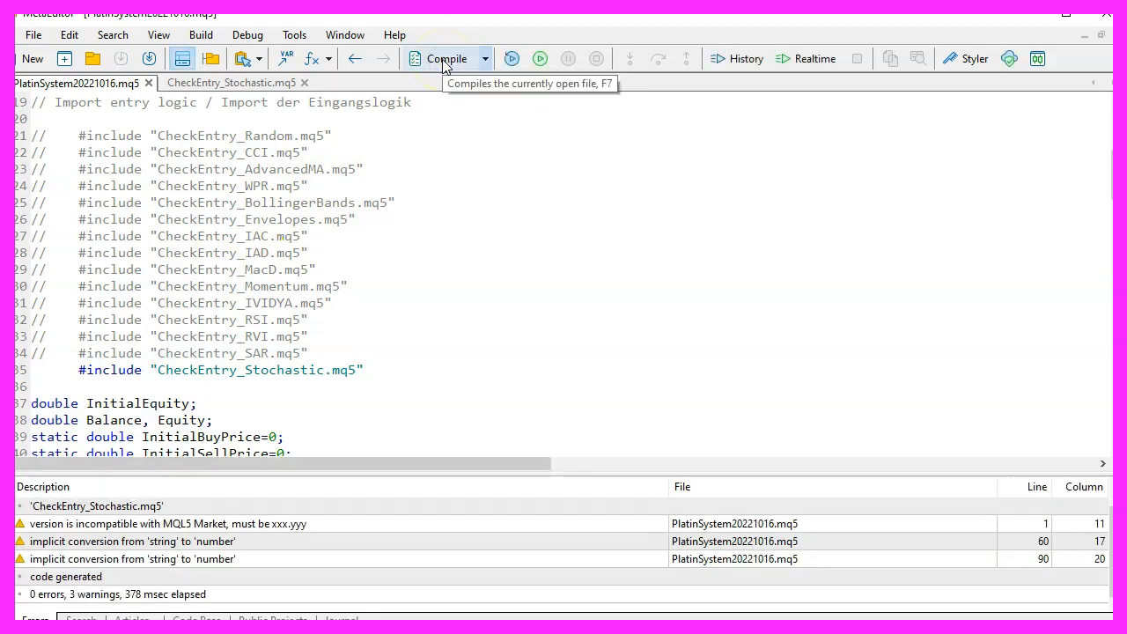